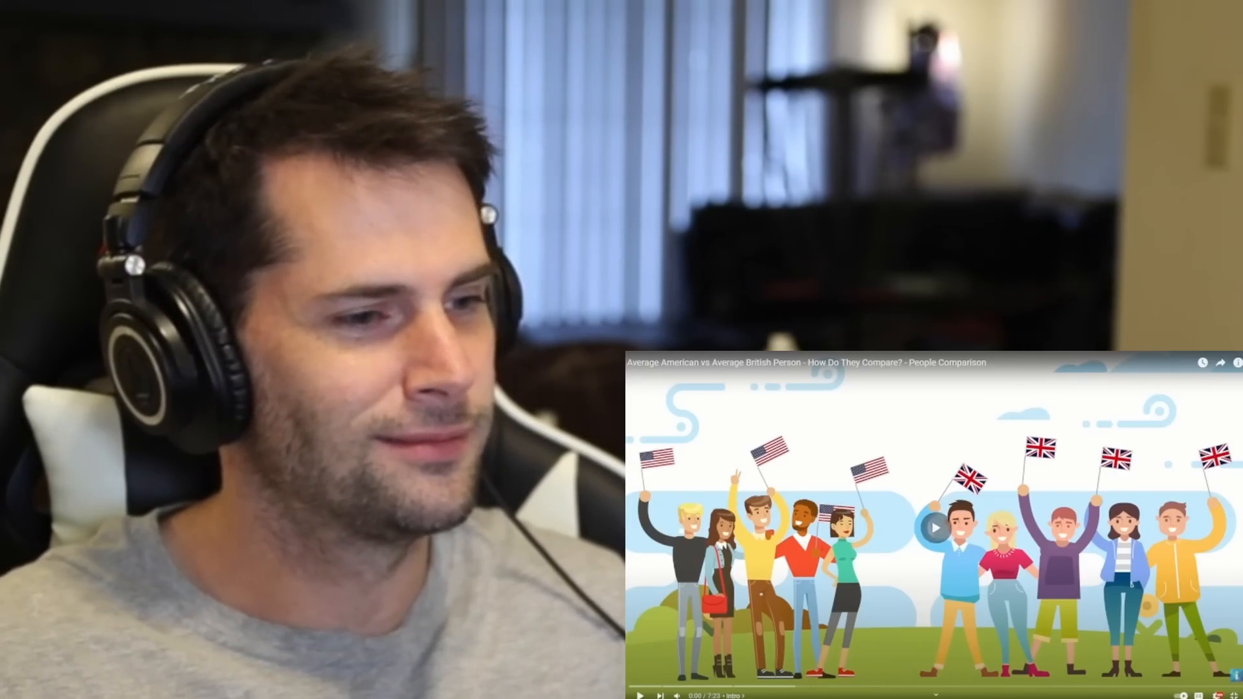
Scroll down into the comments and highlight a line in the comment about accents.
click(936, 528)
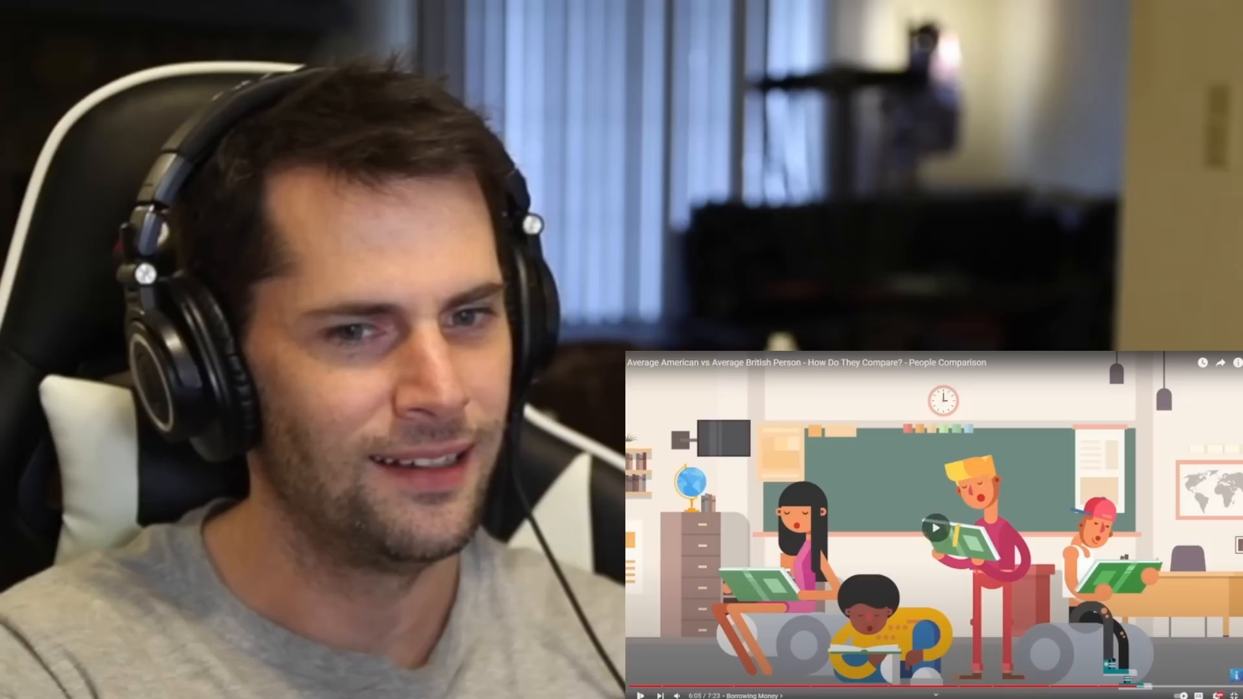
click(645, 694)
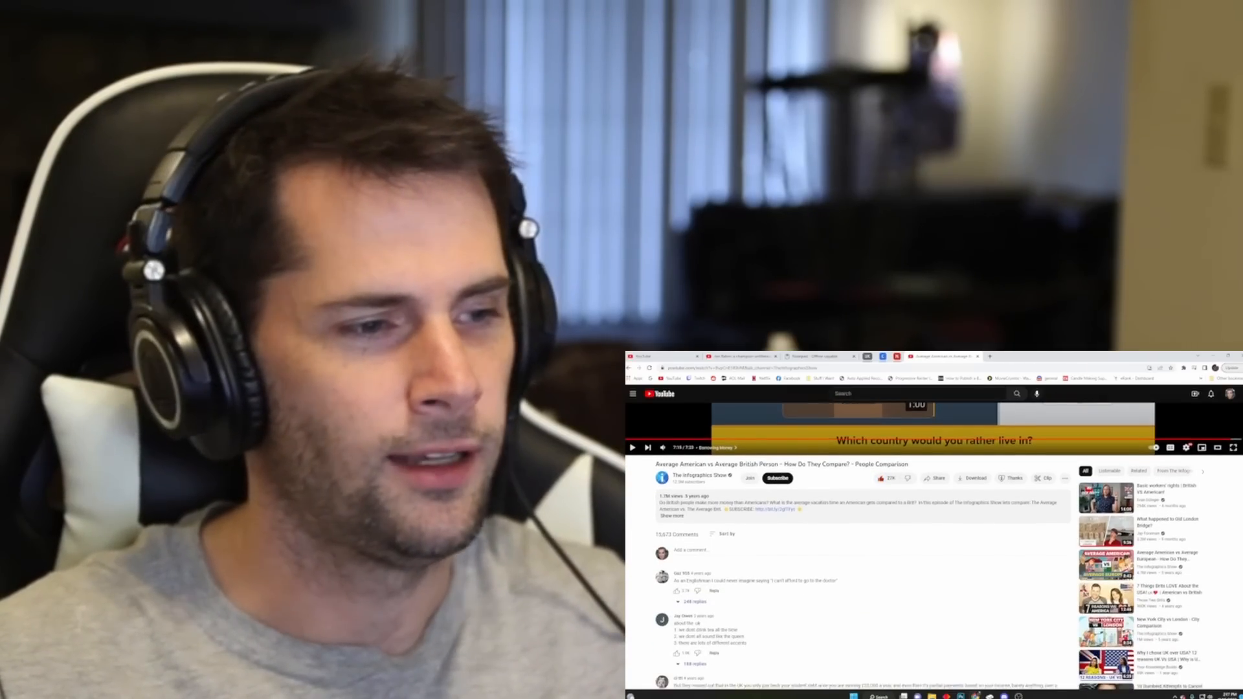
scroll(down, 3)
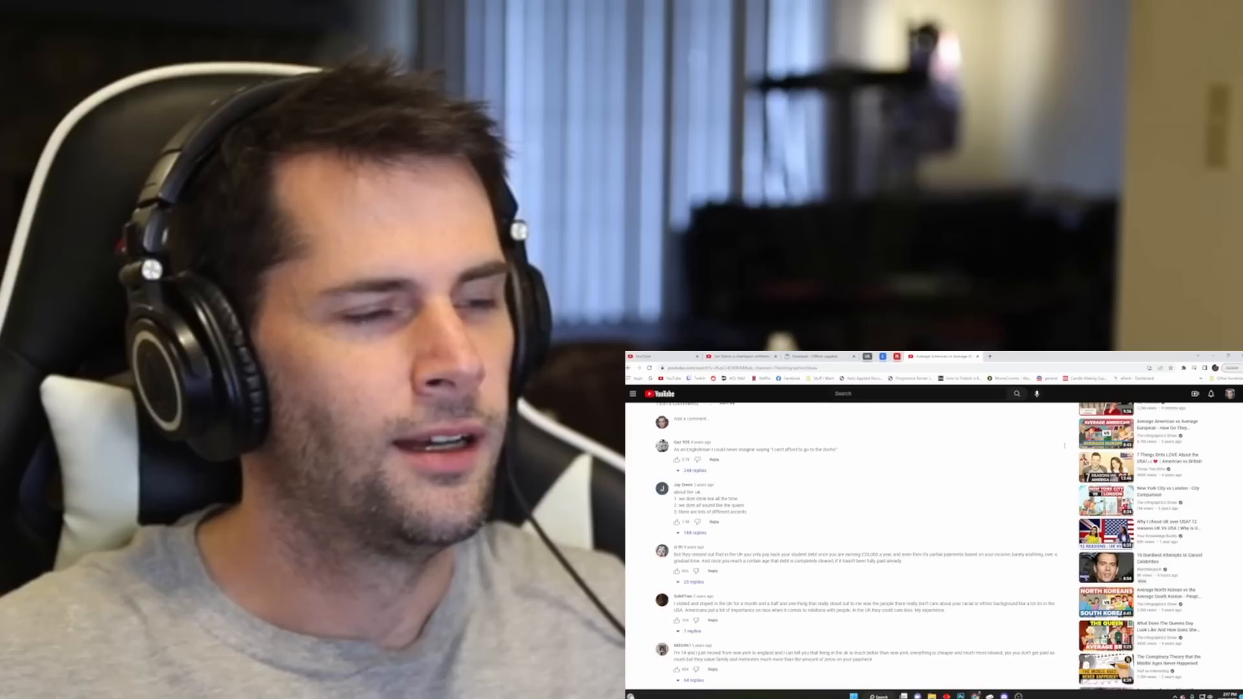
scroll(down, 3)
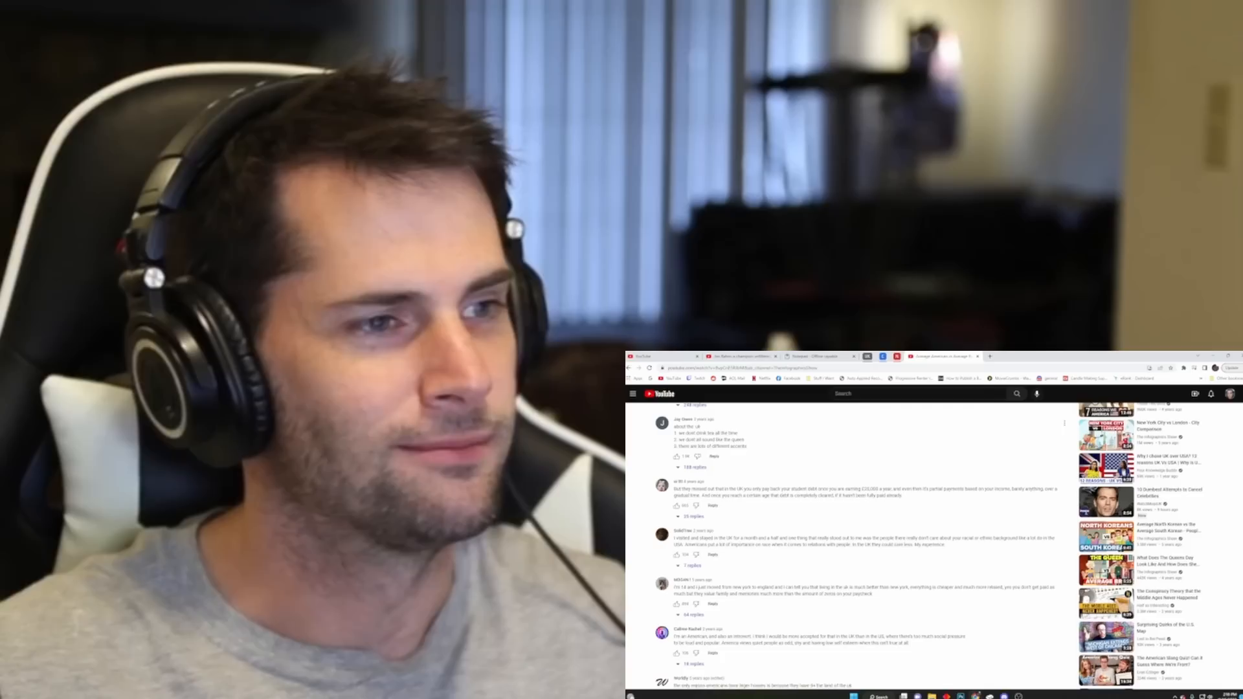
double_click(691, 430)
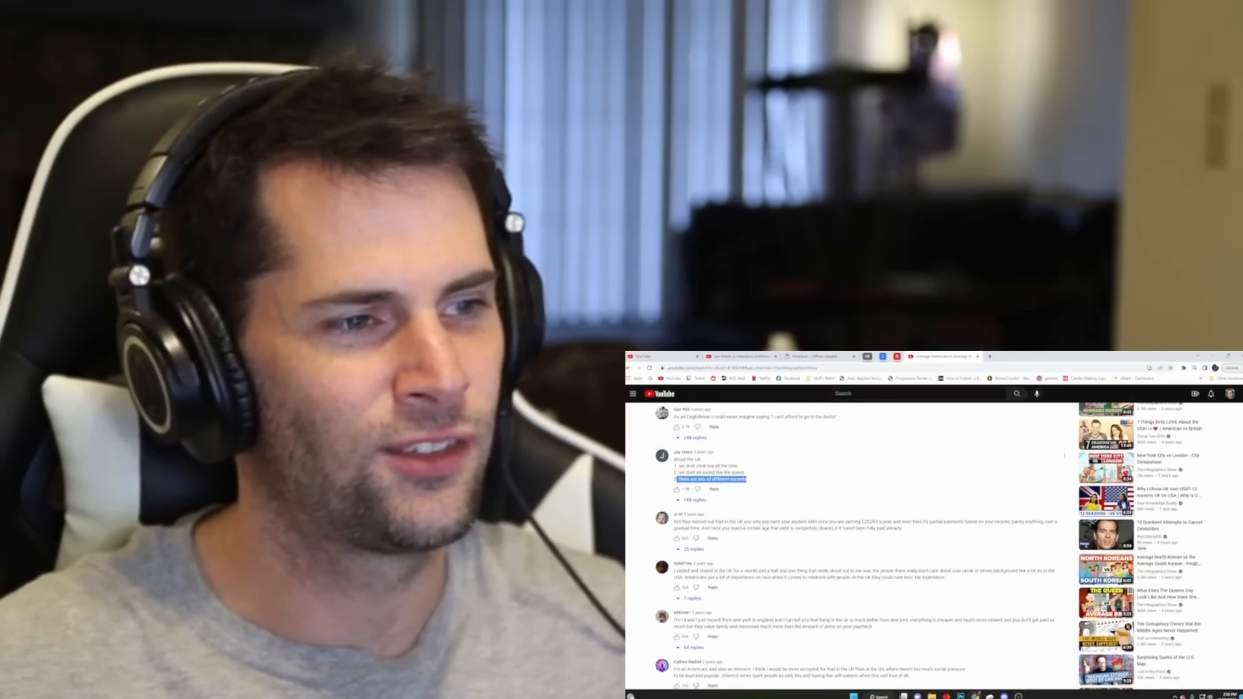
Continue scrolling through the comment section to read more viewer comments.
scroll(down, 3)
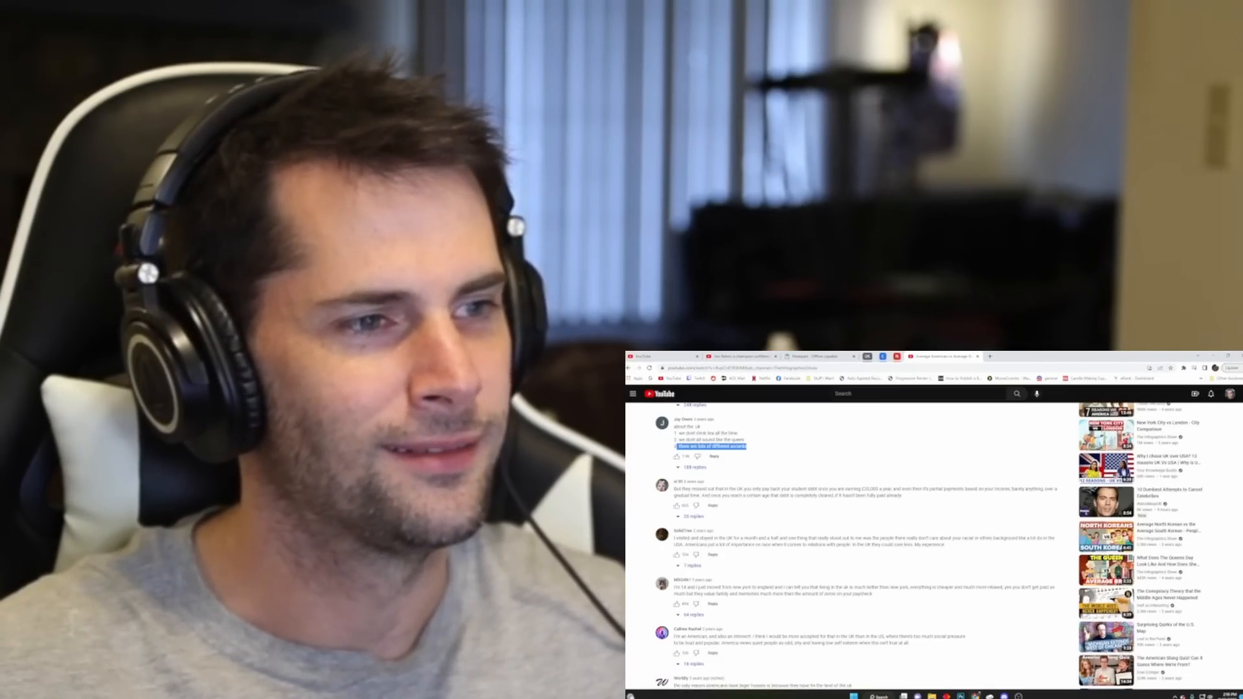
scroll(down, 3)
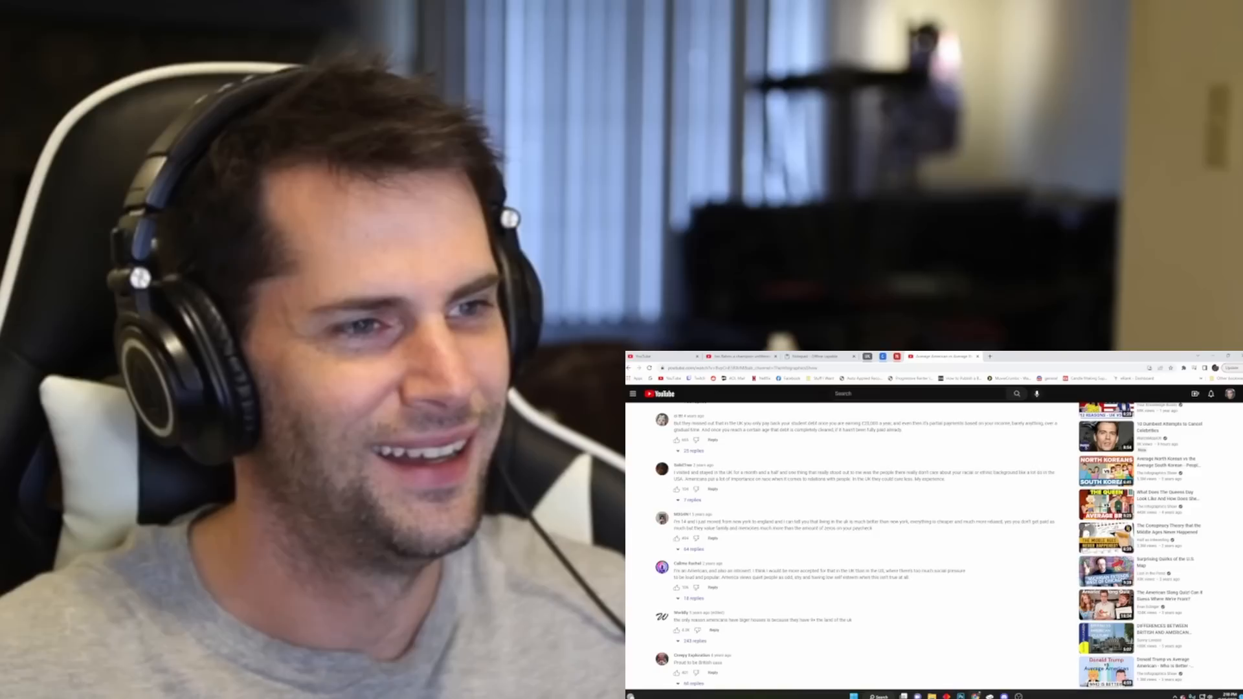
scroll(down, 3)
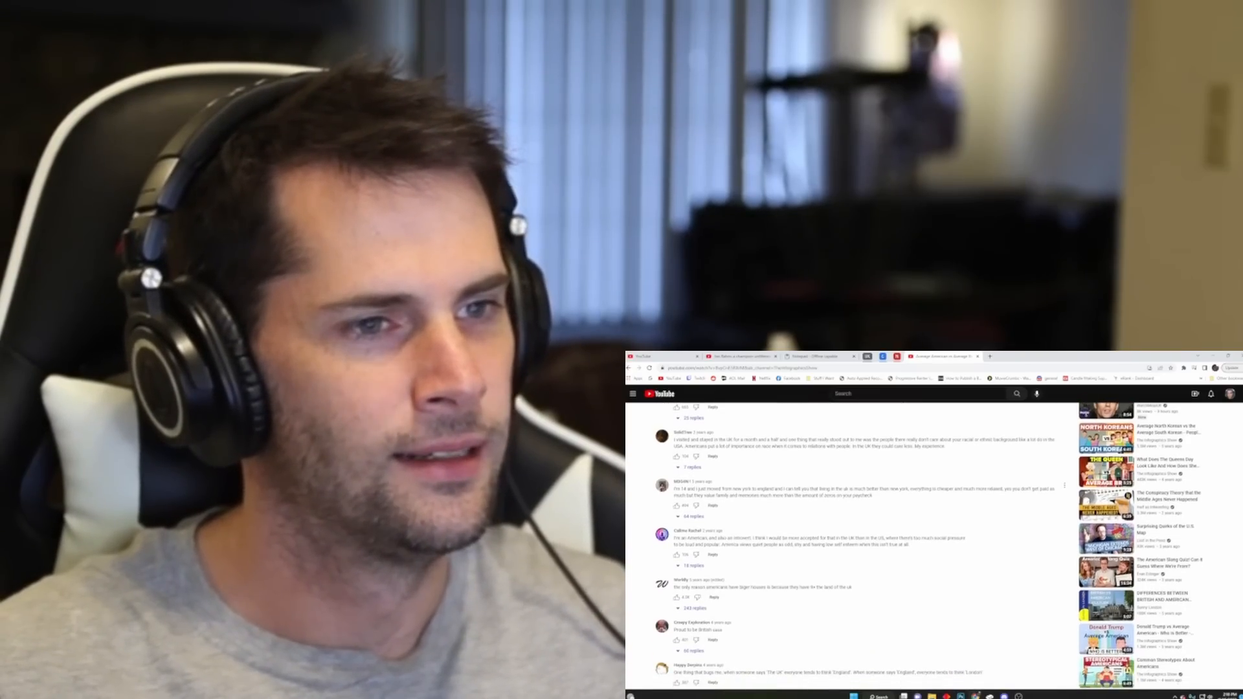
scroll(down, 3)
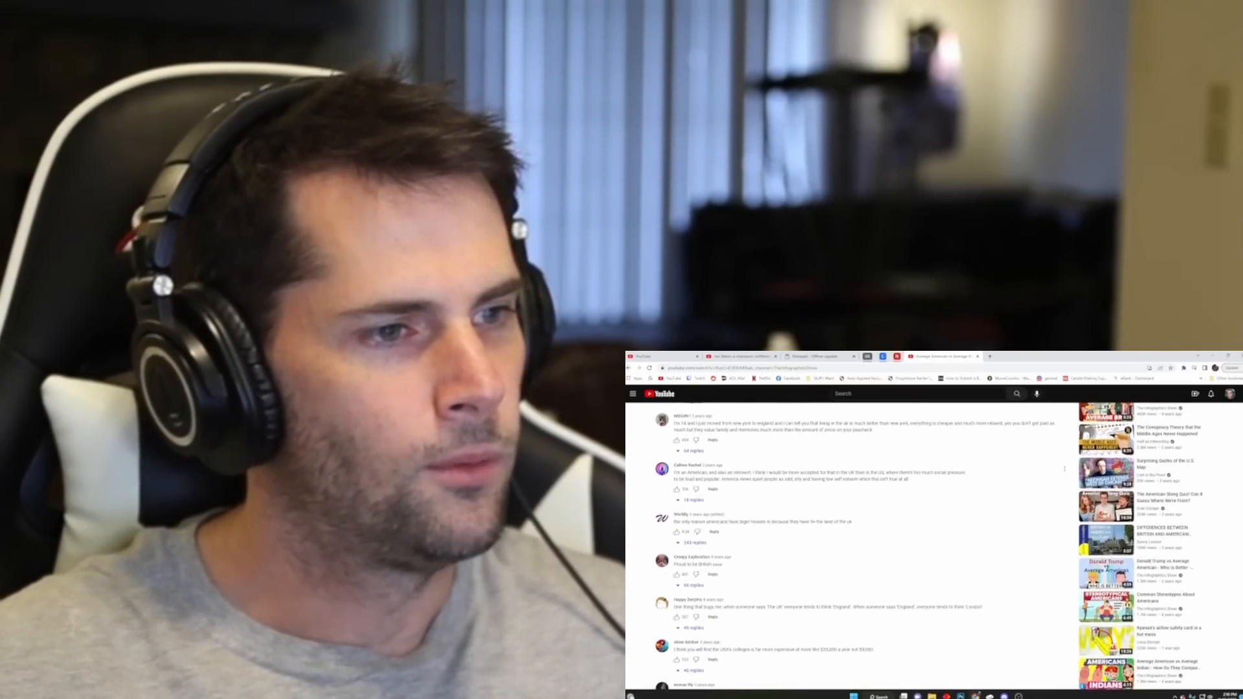
scroll(down, 3)
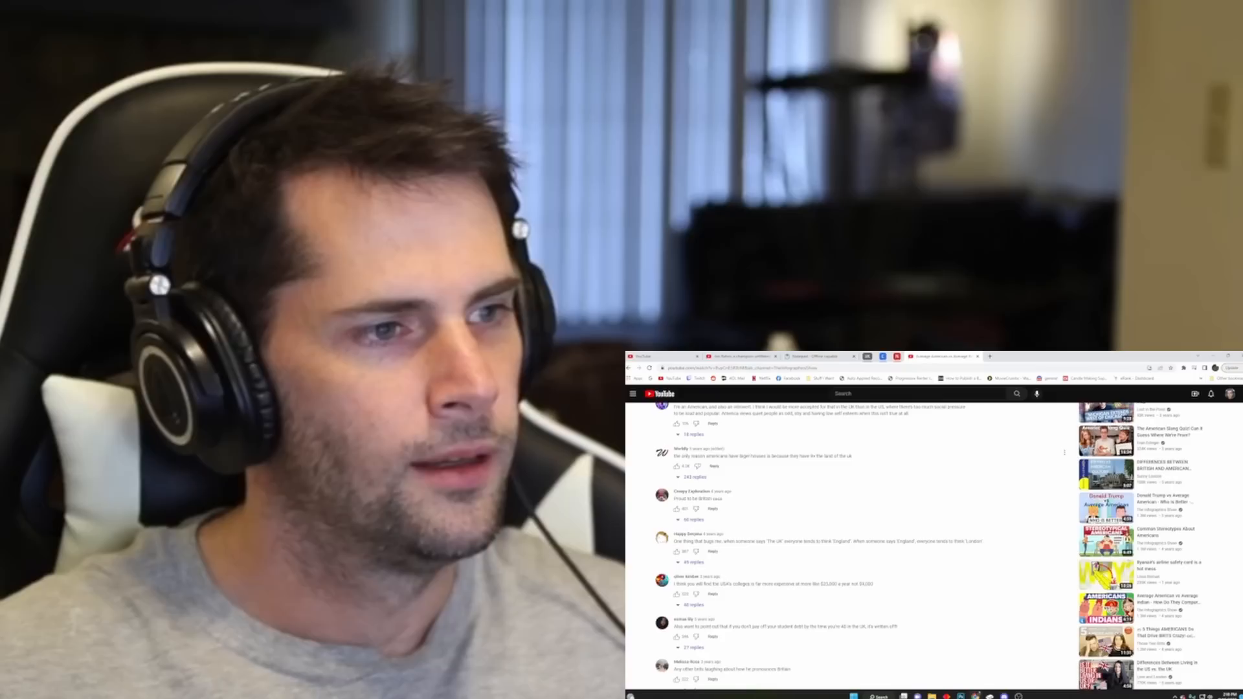